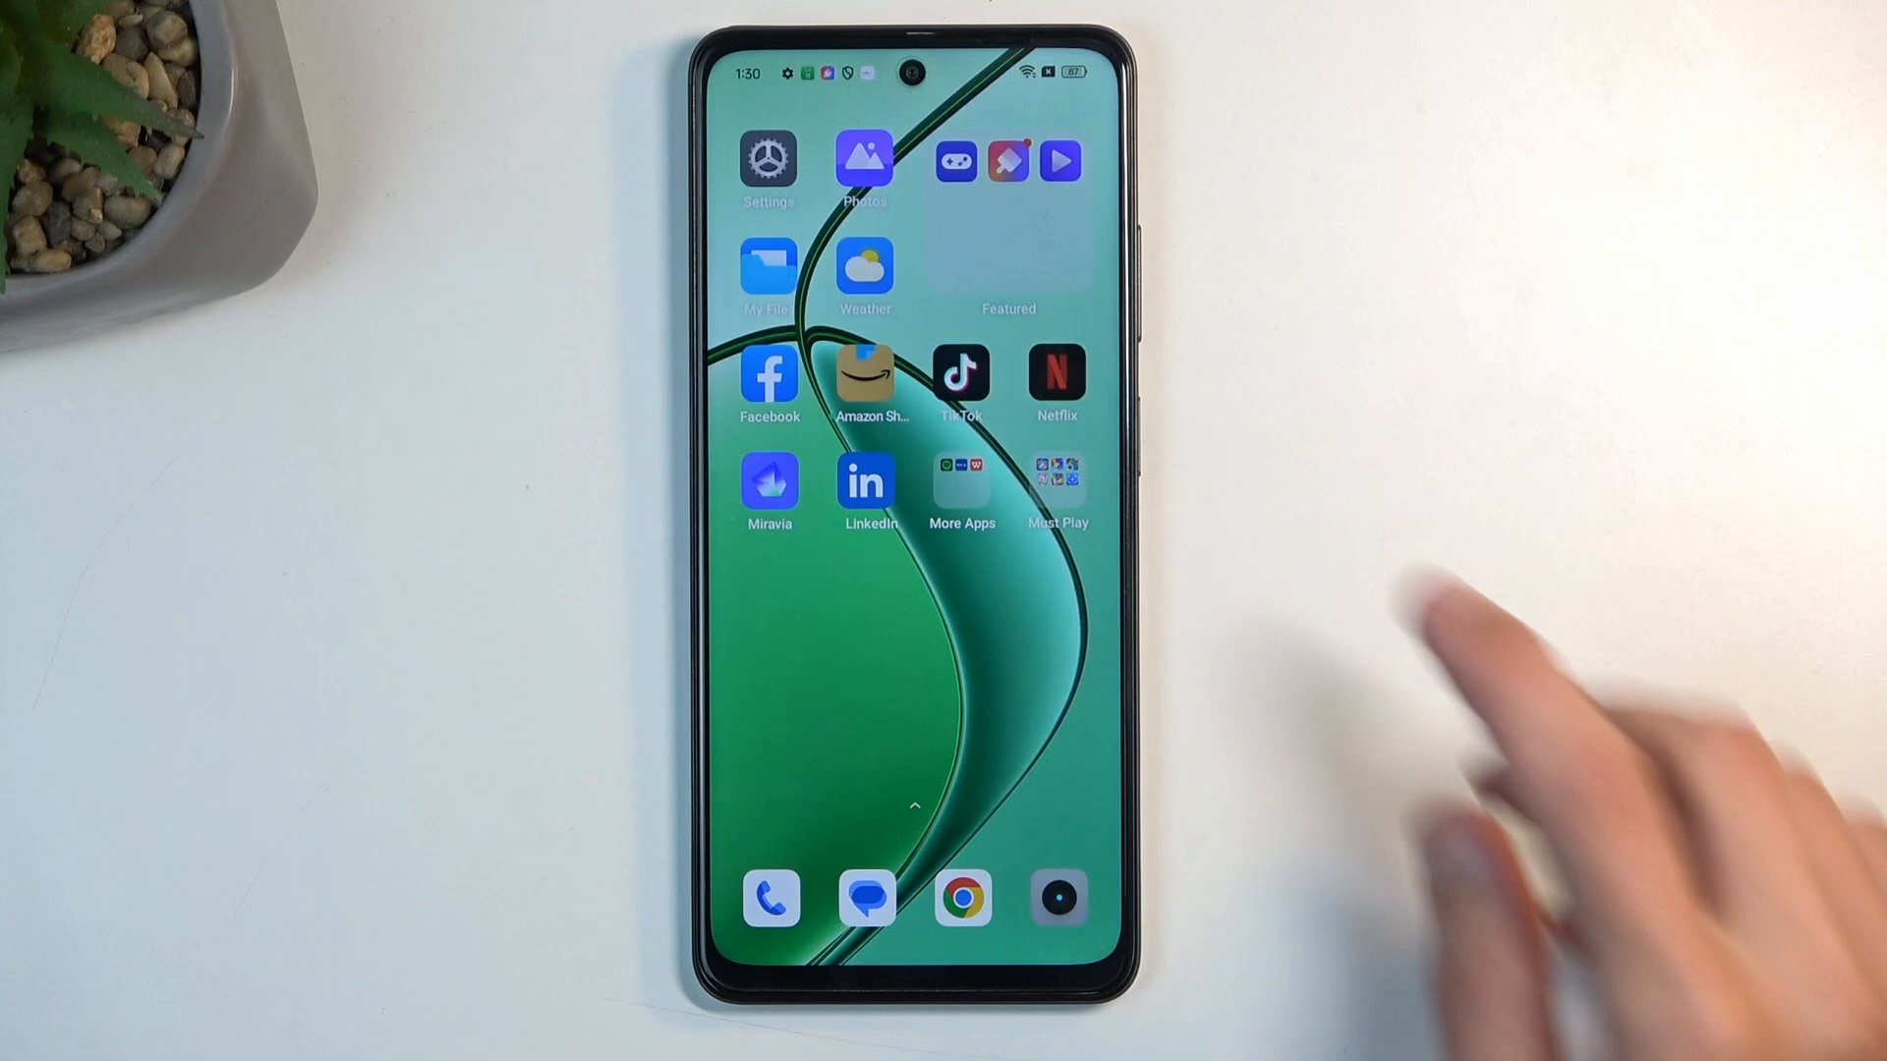
Launch Settings from the home screen and scroll to Additional settings and About device.
{"action": "left_click", "coordinate": [768, 158]}
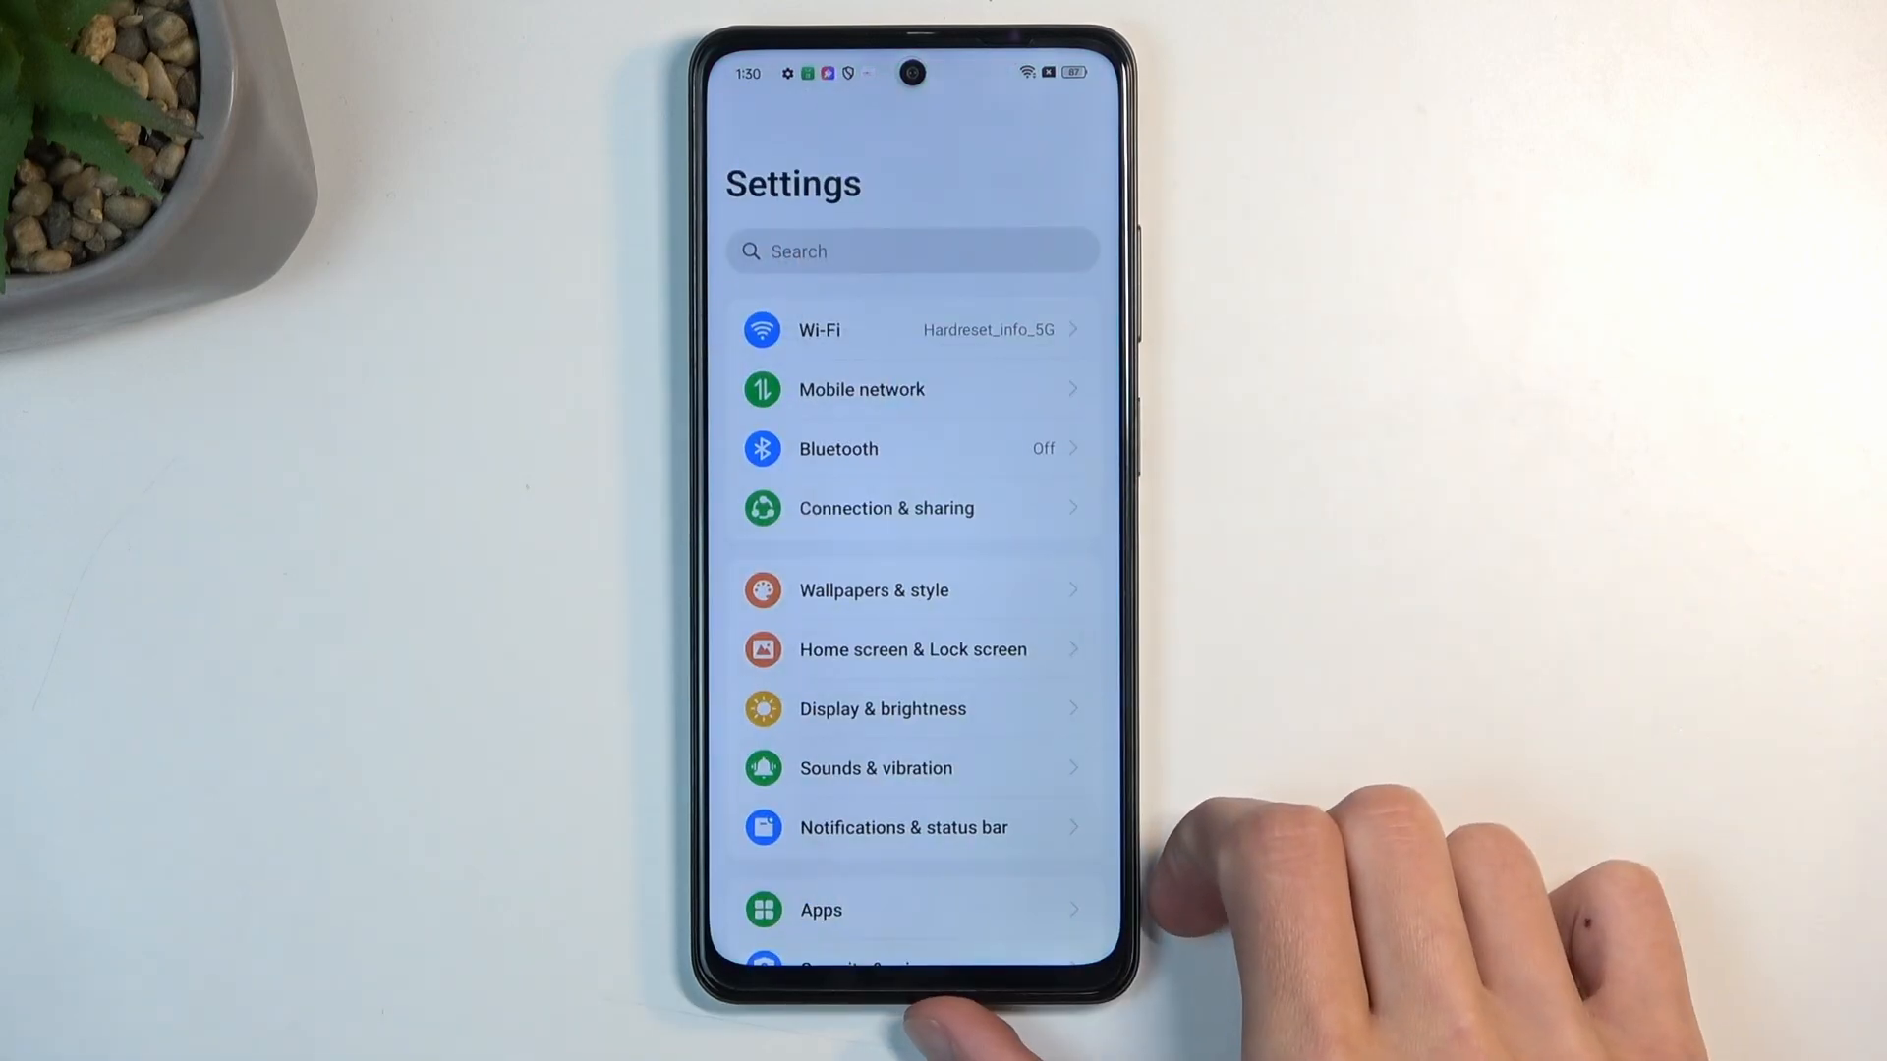
{"action": "scroll", "scroll_direction": "down", "scroll_amount": 3}
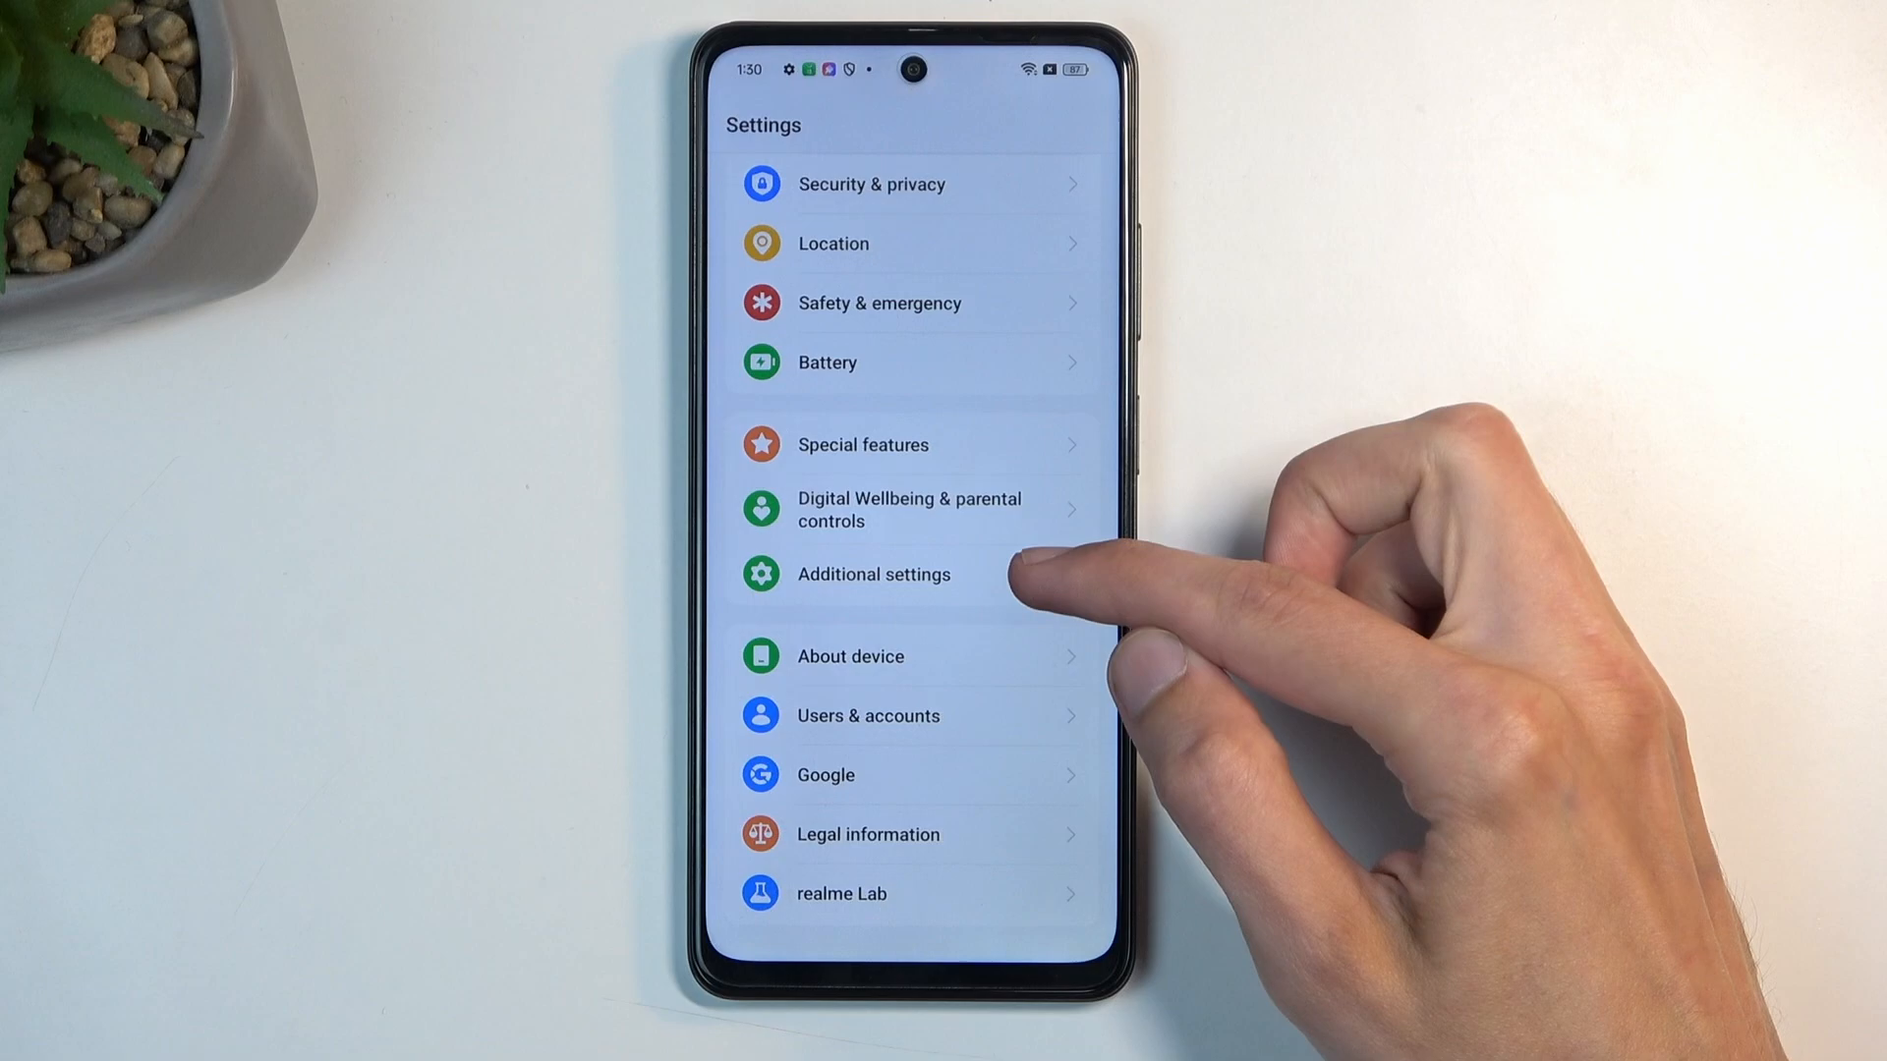
Navigate Additional settings > Back up & reset > Reset phone.
{"action": "left_click", "coordinate": [873, 574]}
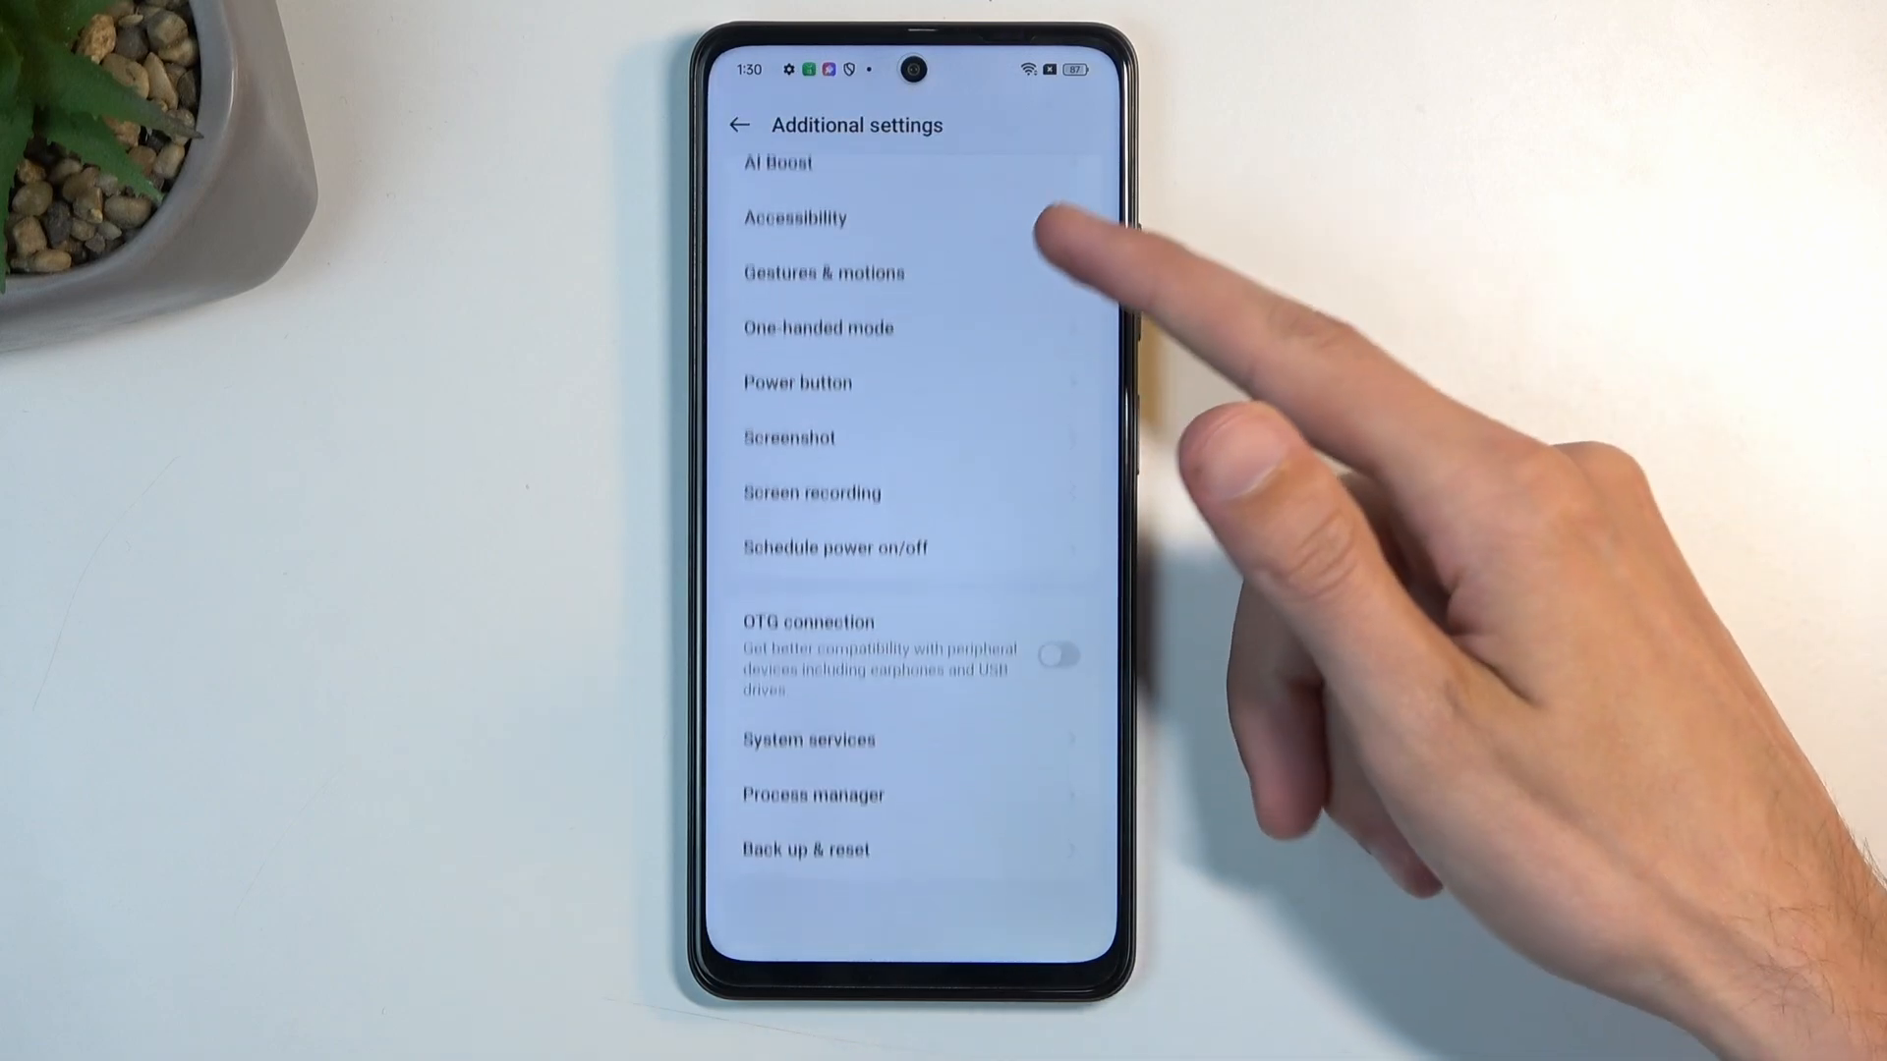
{"action": "left_click", "coordinate": [806, 849]}
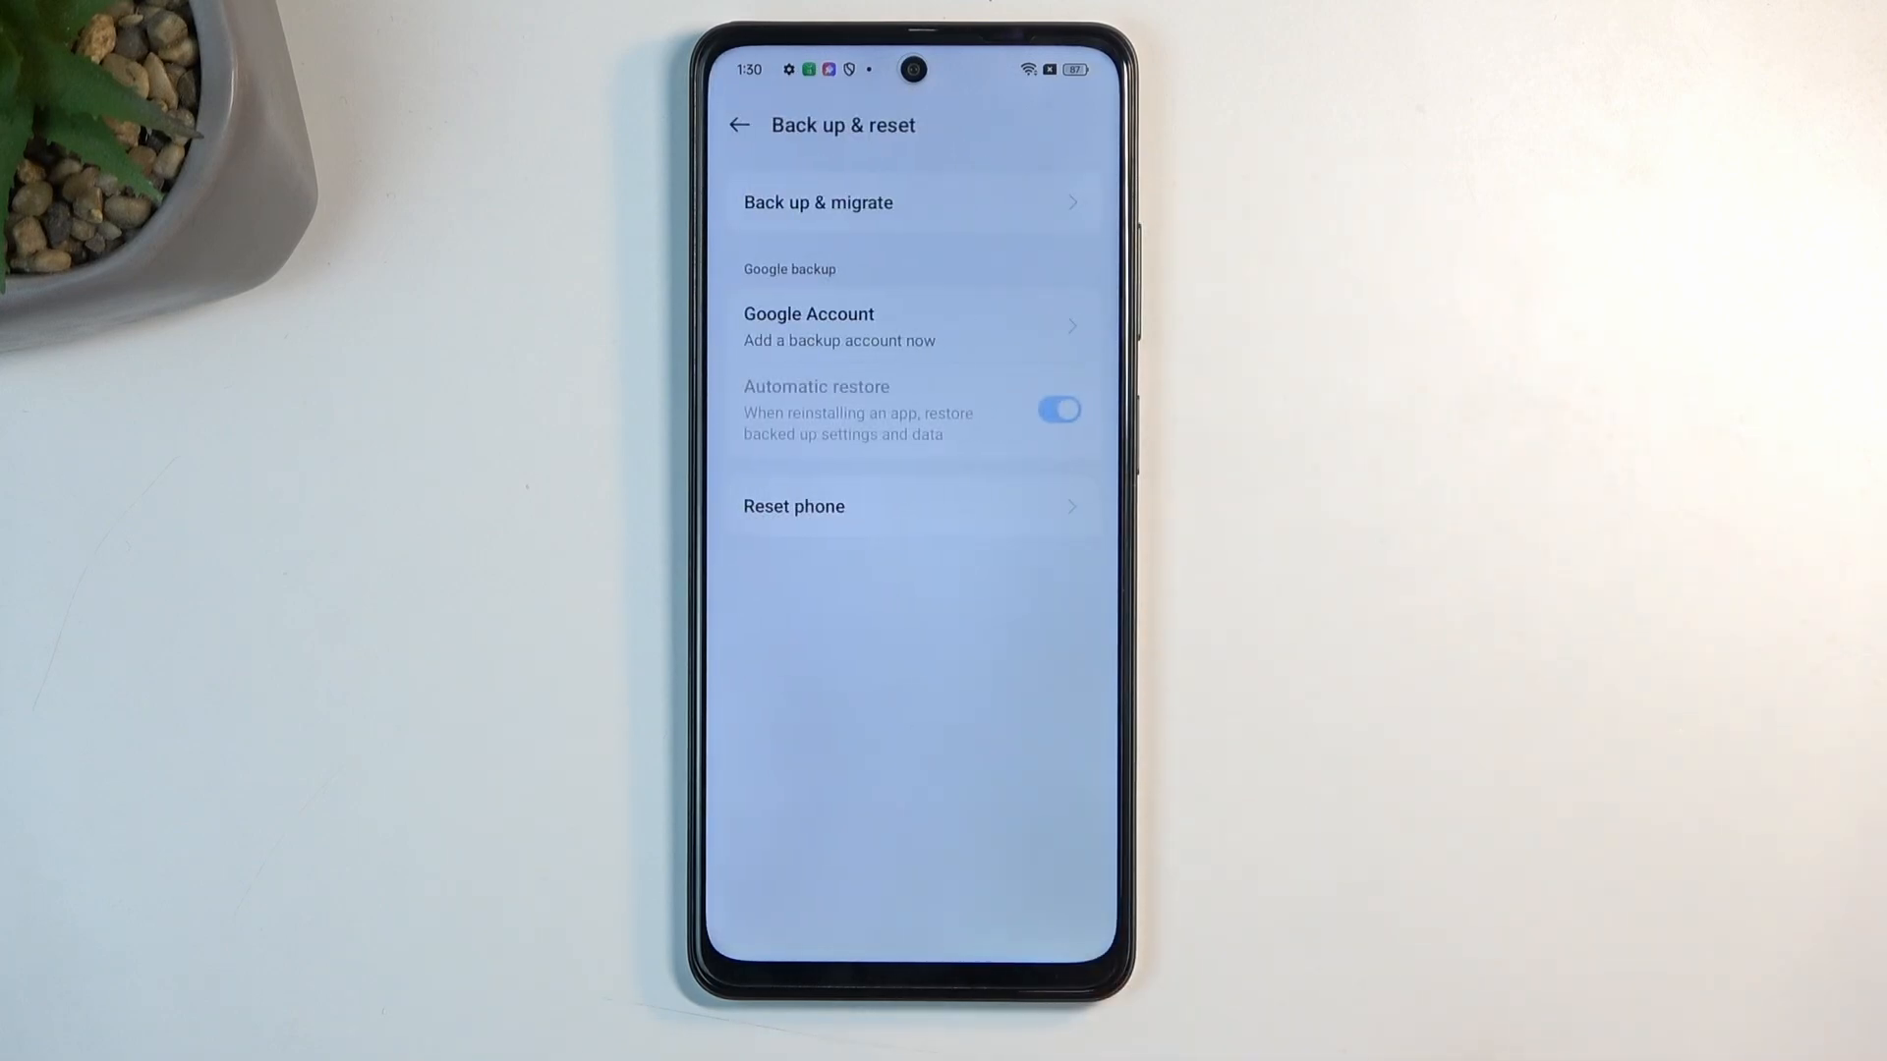
{"action": "left_click", "coordinate": [794, 507]}
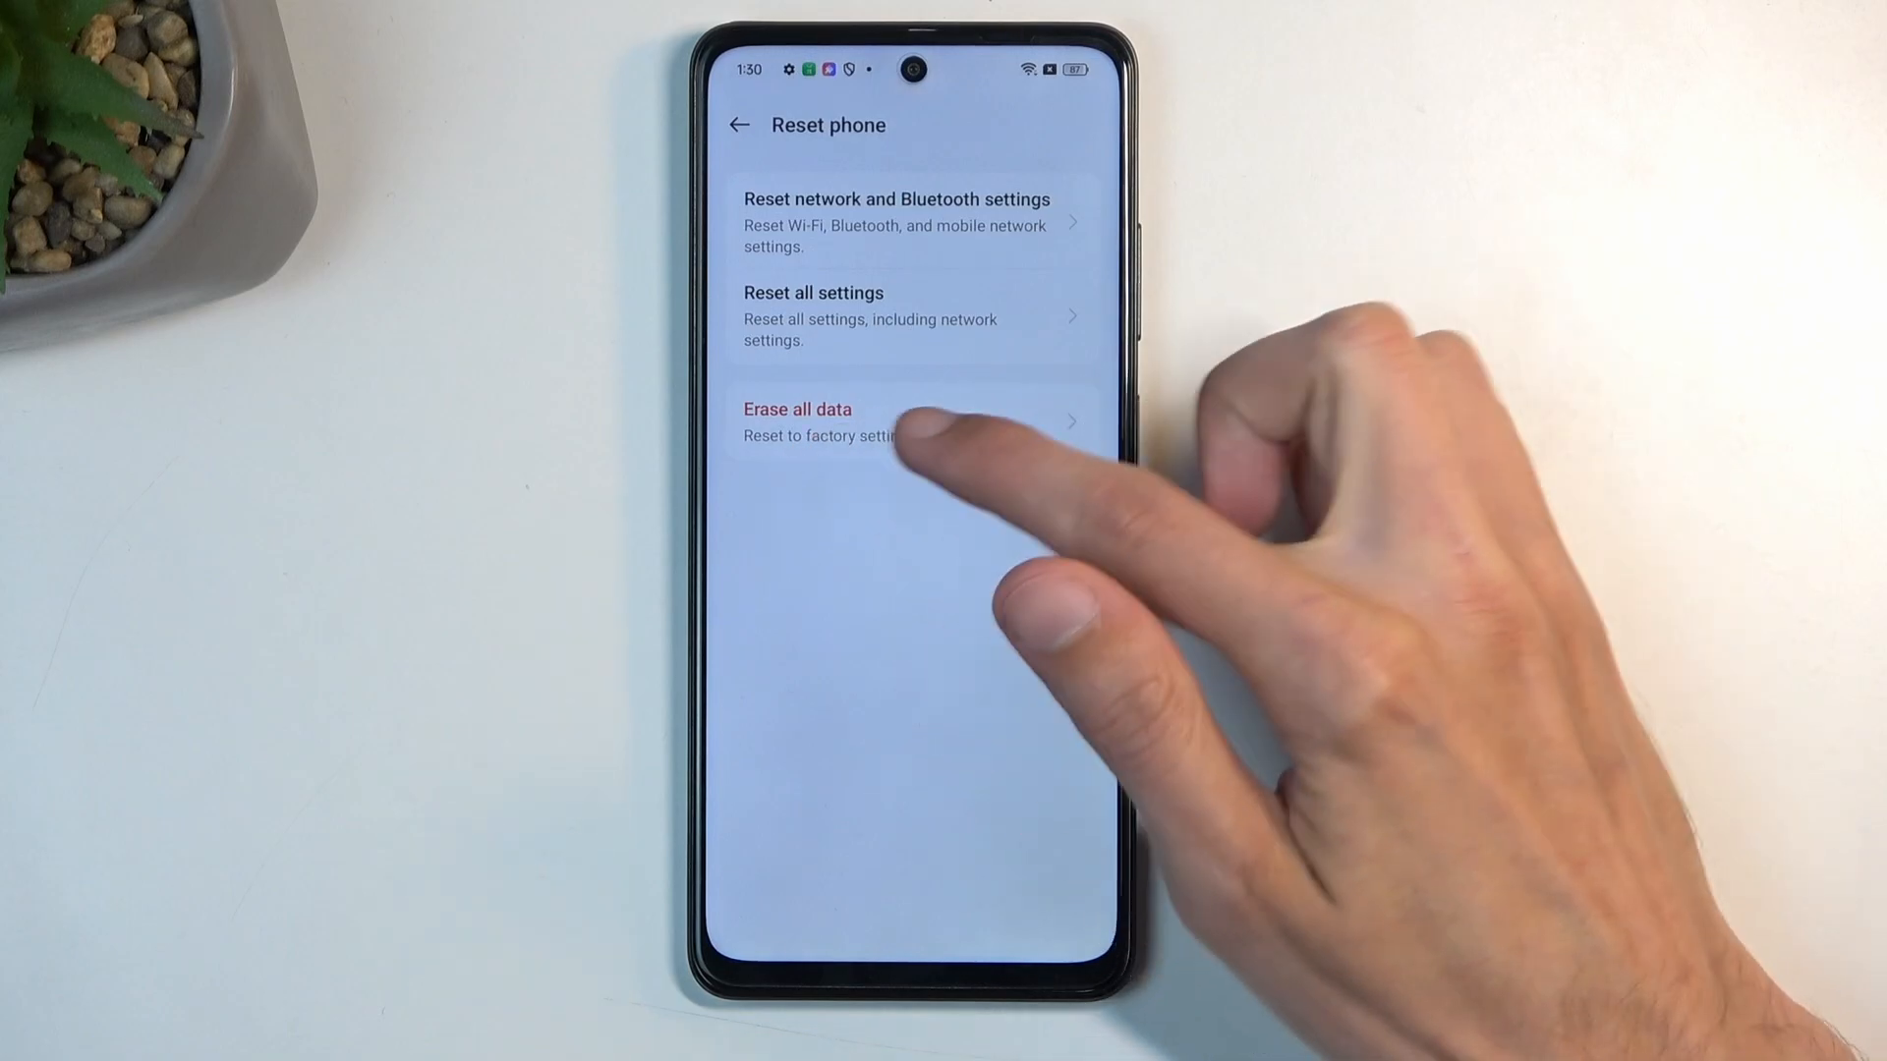
Choose Erase all data and accept the first warning, reaching the final Erase data confirmation.
{"action": "left_click", "coordinate": [852, 420]}
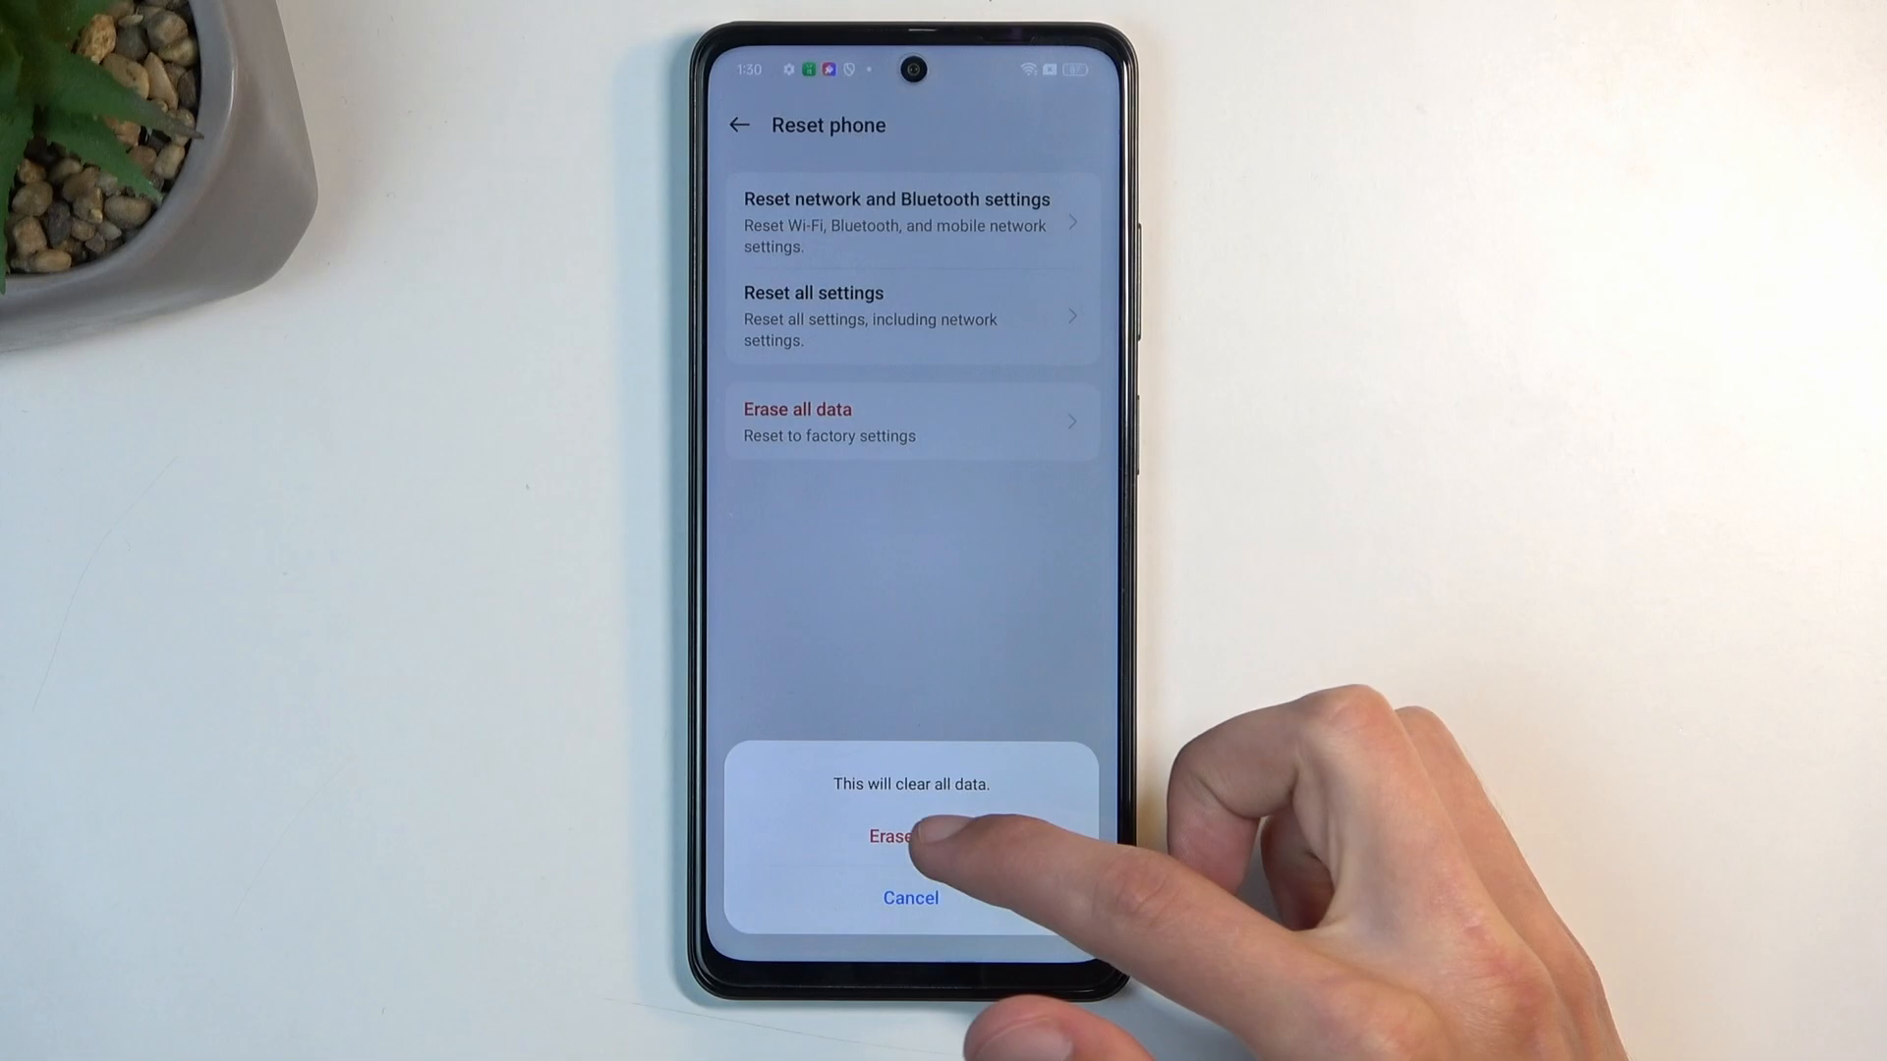
{"action": "left_click", "coordinate": [908, 838]}
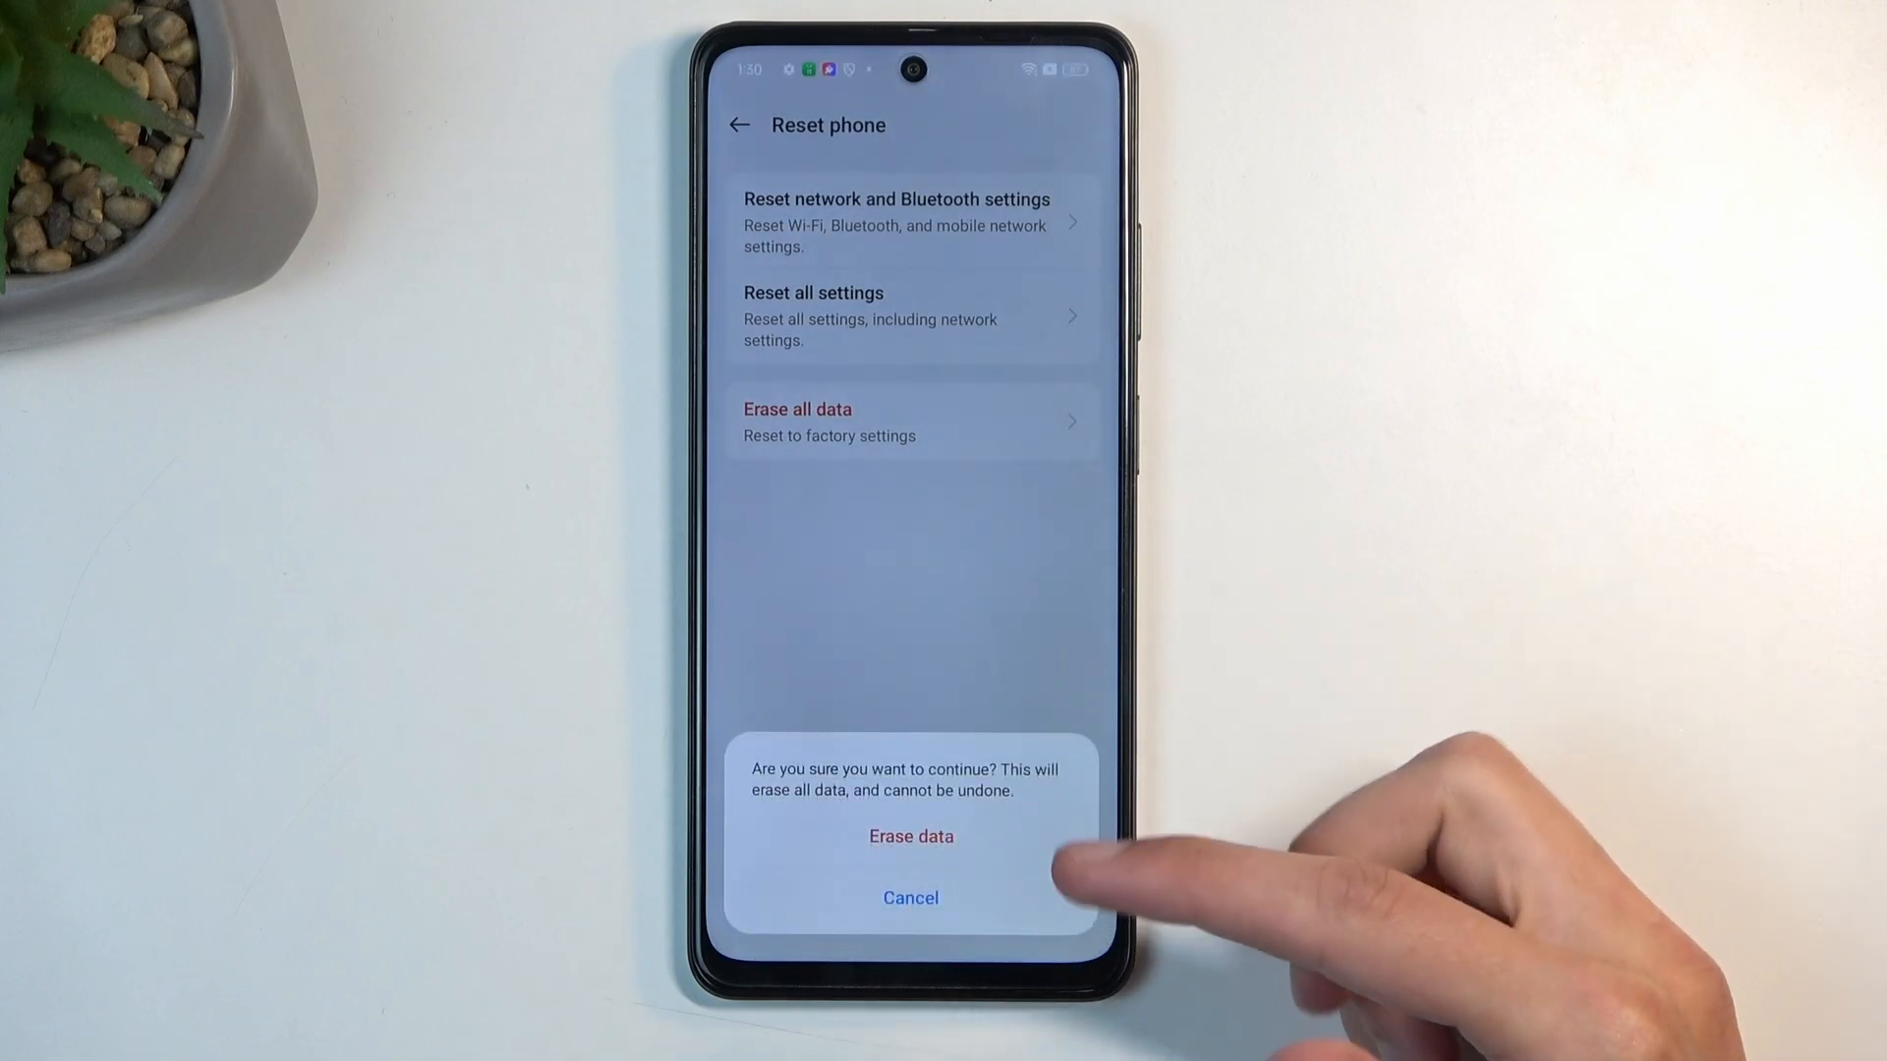